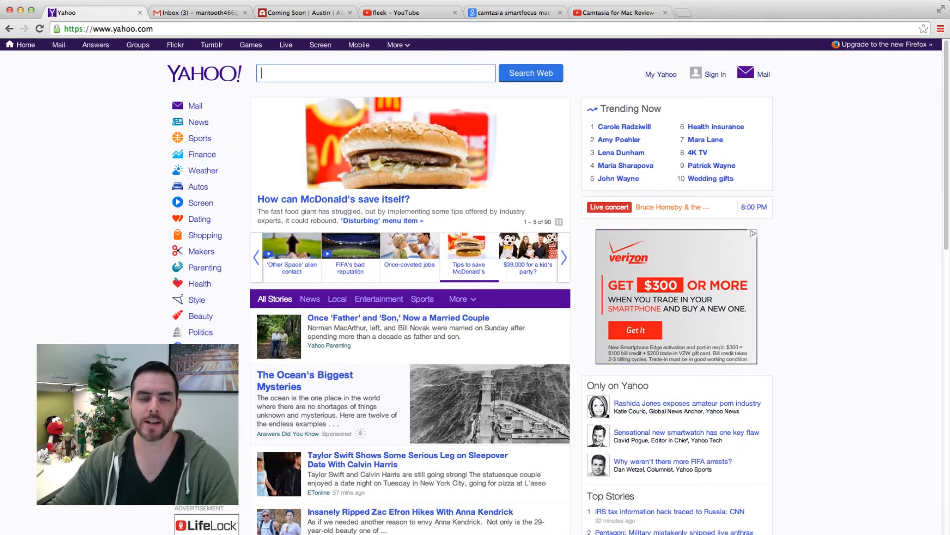
mouse_move(118, 196)
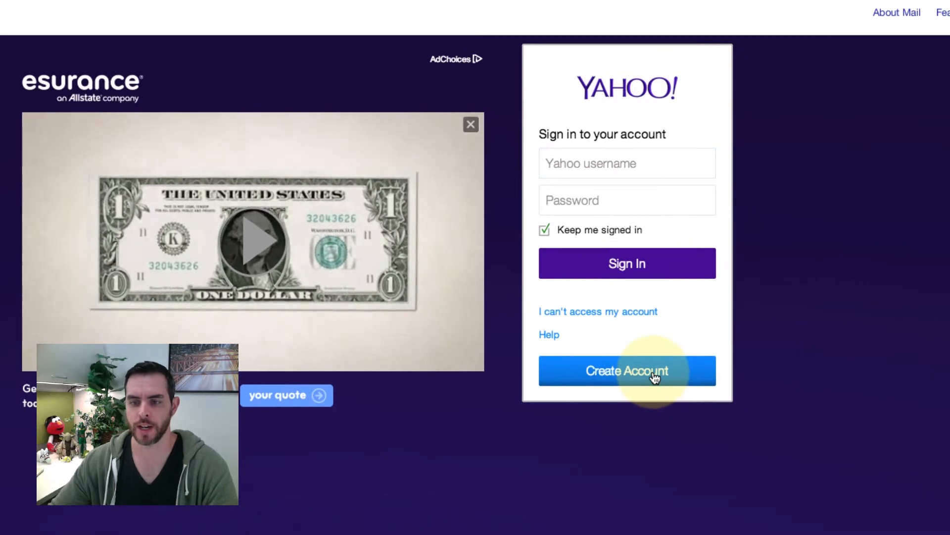
Start a new account and enter first name Charles, last name, username and password
click(626, 370)
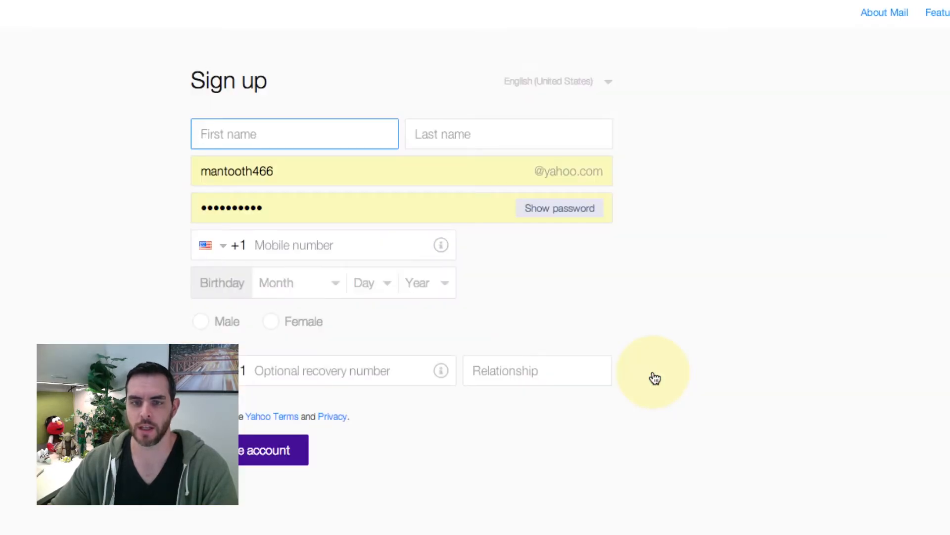
text(Charles)
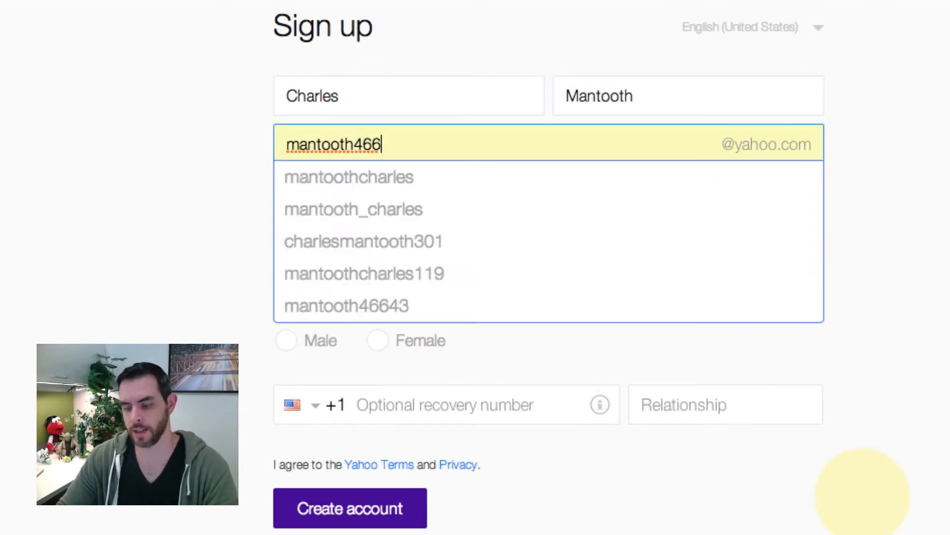
text(9)
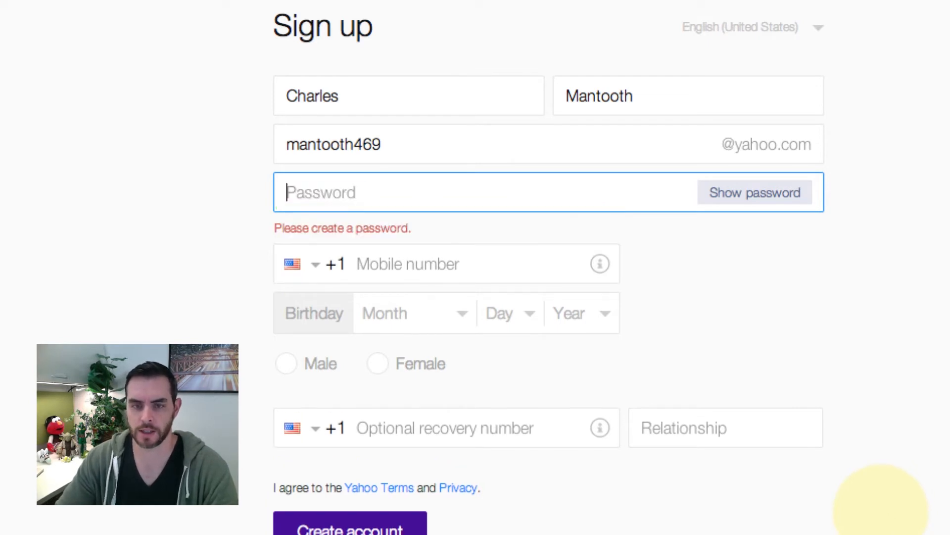
text(•)
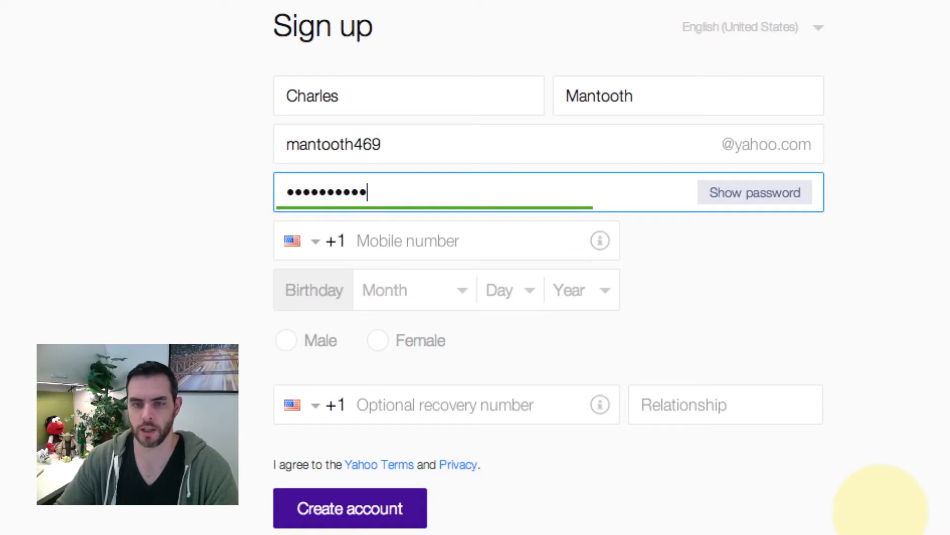
click(447, 240)
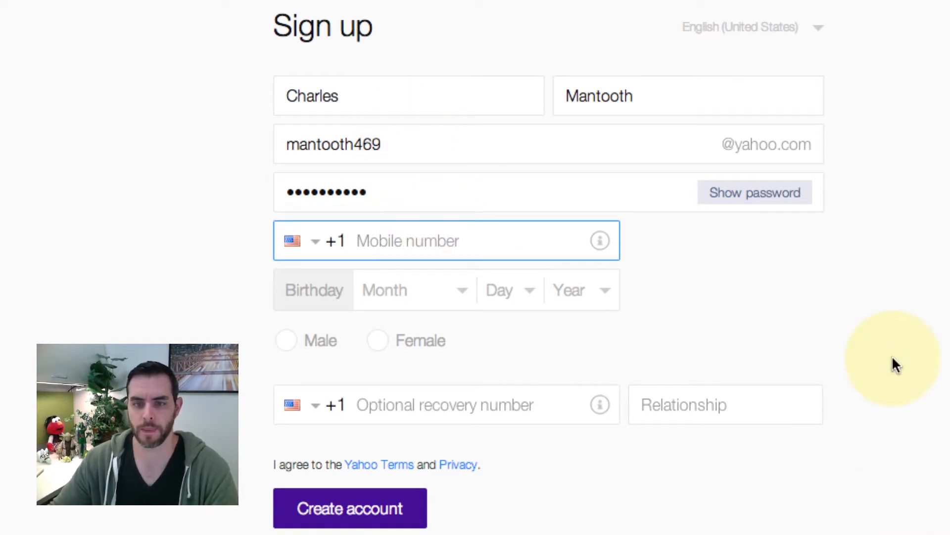
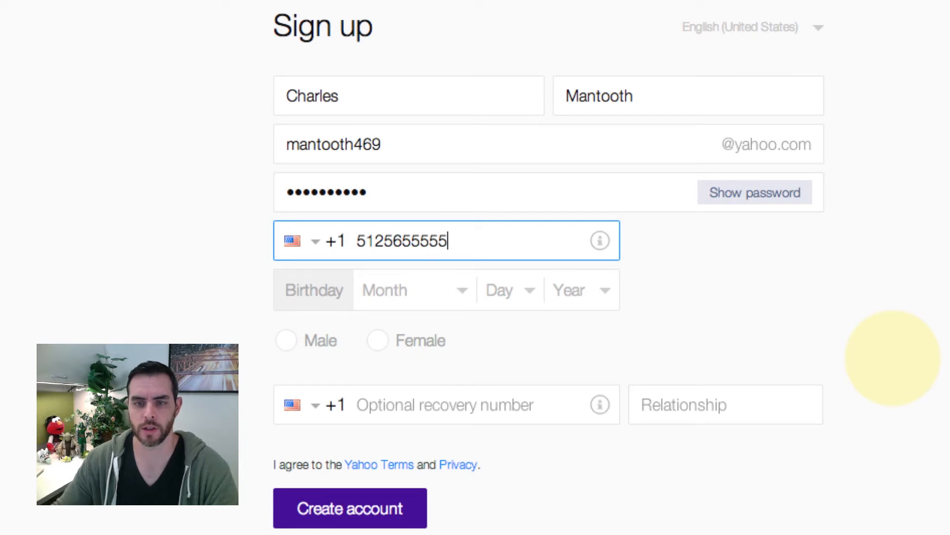
click(414, 289)
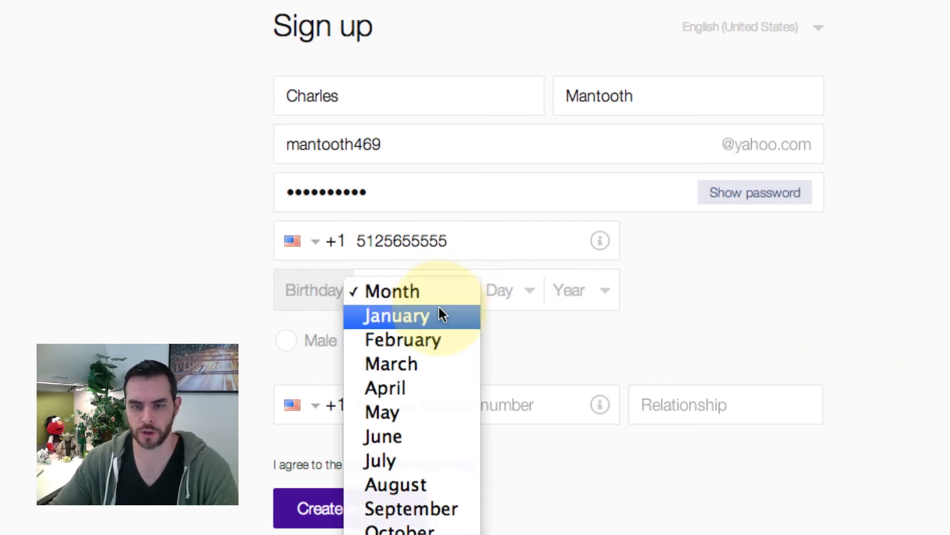
click(397, 316)
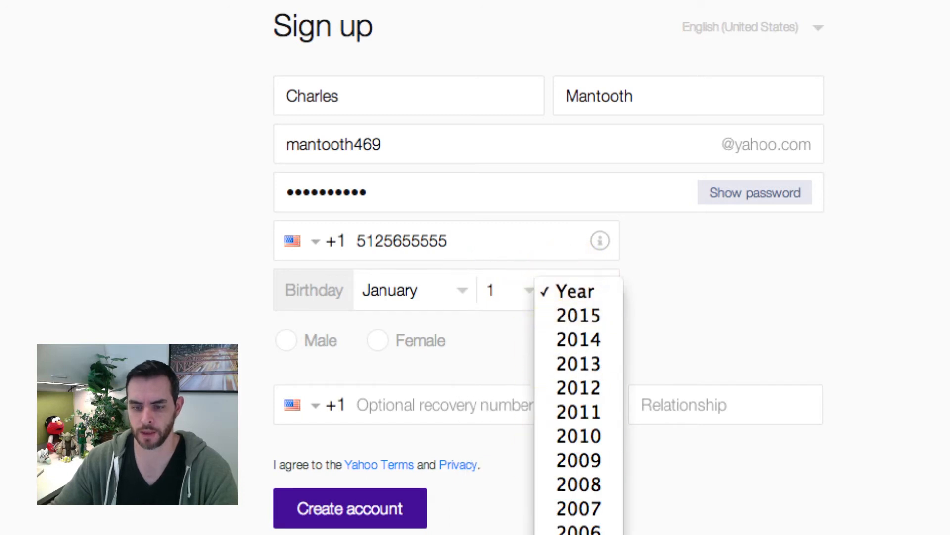
click(286, 340)
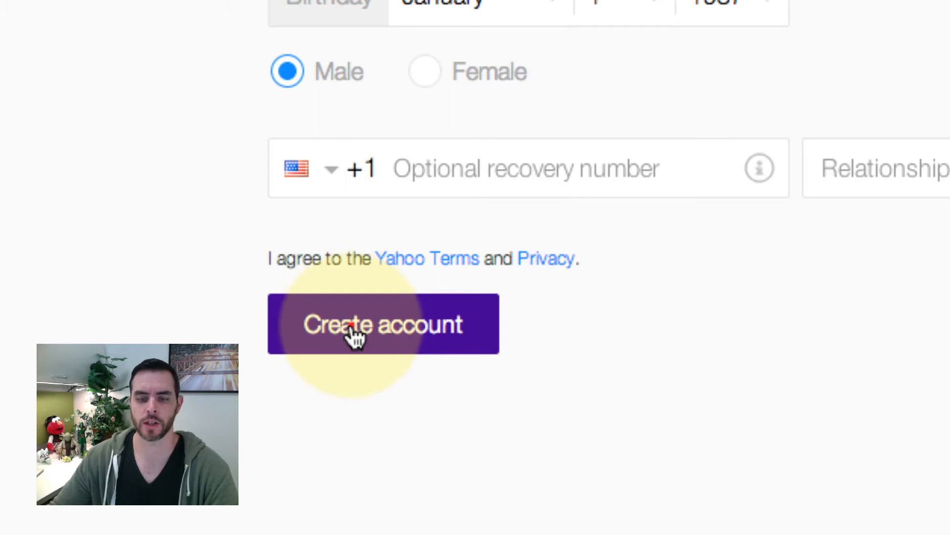
Submit the sign-up form and enter captcha code 'HzndJV' on the verification page
click(383, 323)
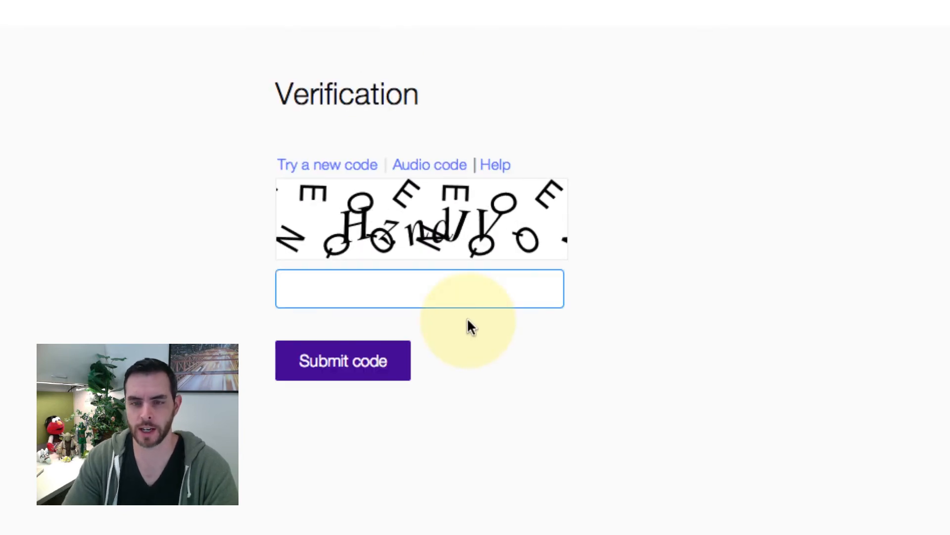
click(327, 165)
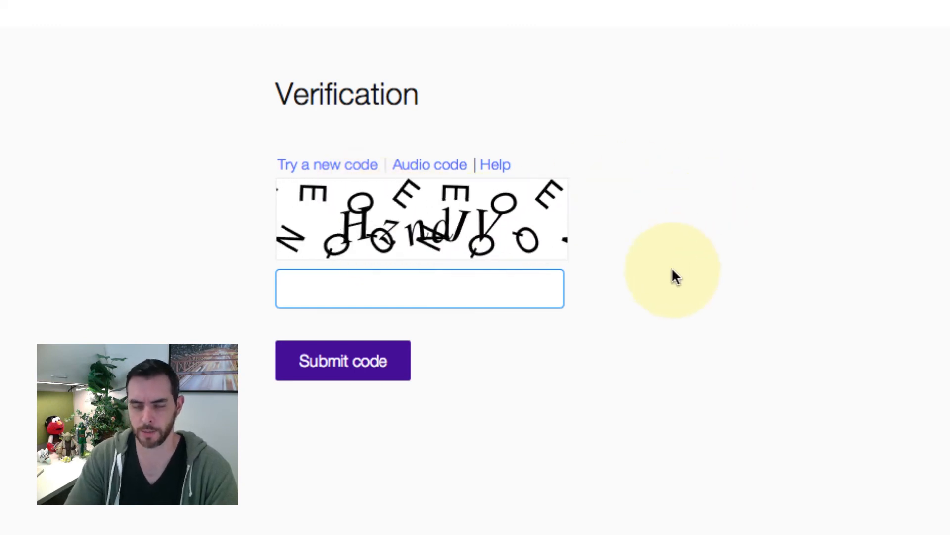
text(Hz)
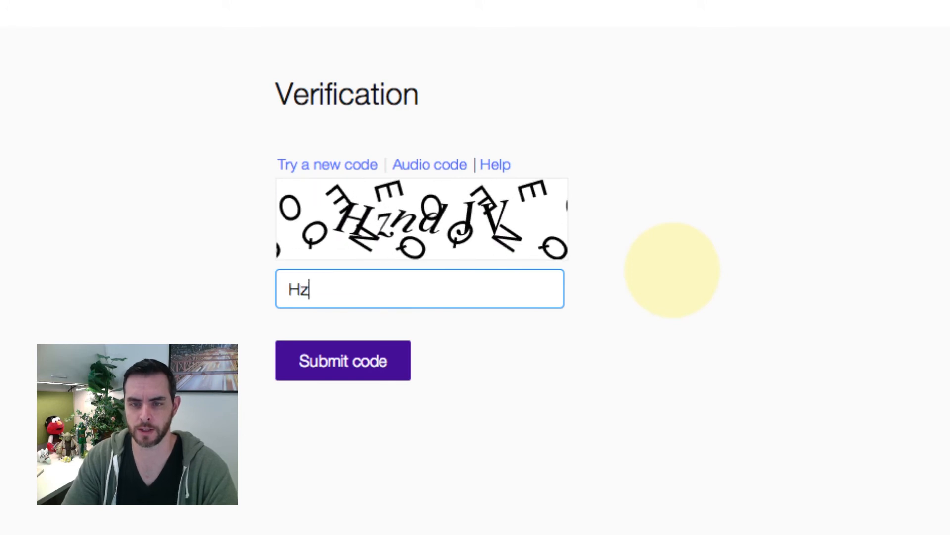
text(ndJV)
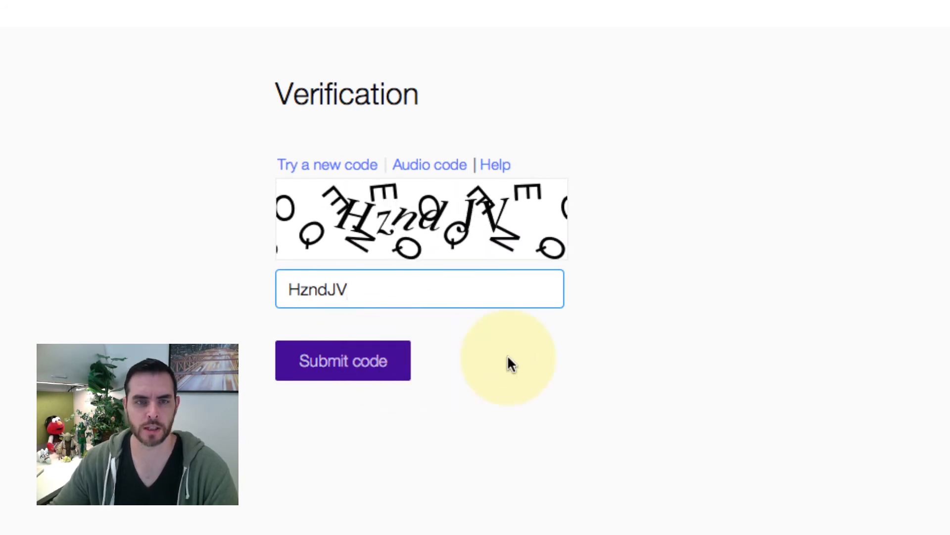
Submit the verification code and reach the Congratulations page
click(342, 360)
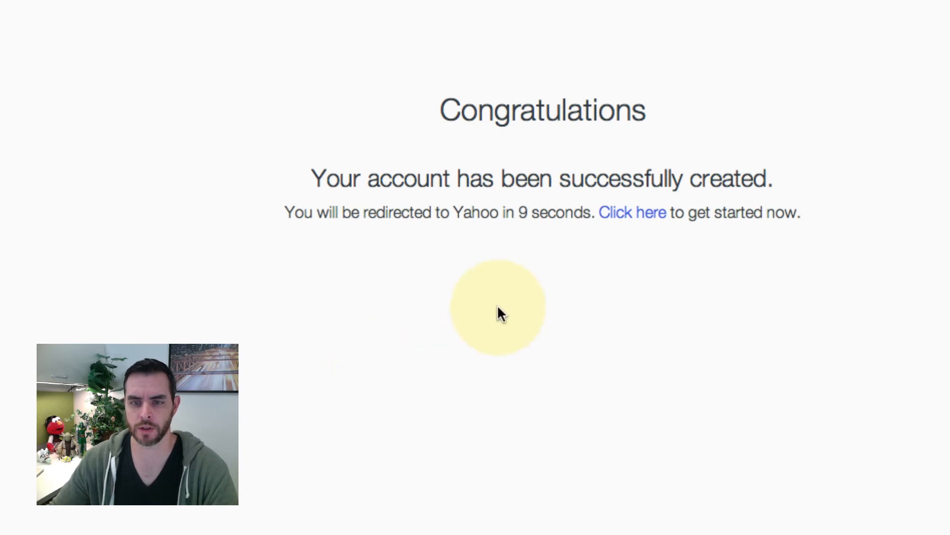
mouse_move(614, 270)
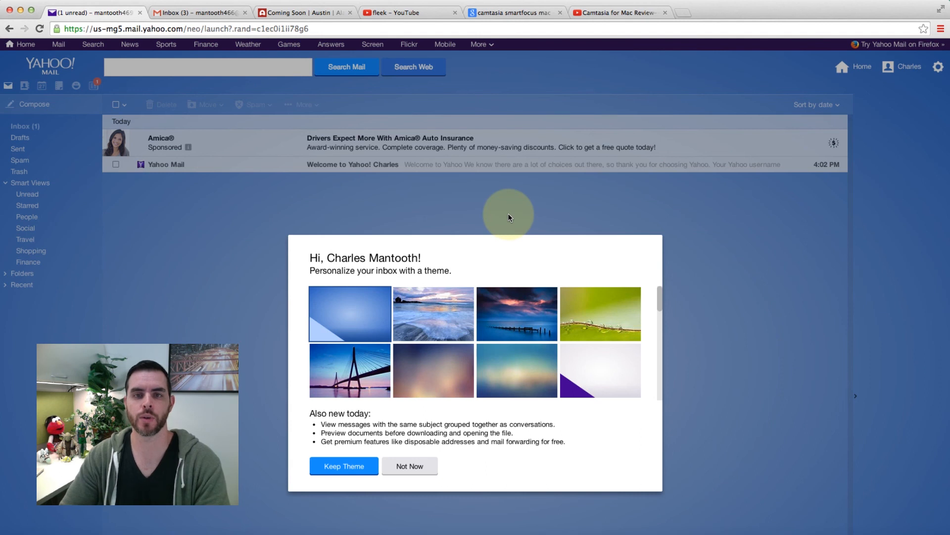
mouse_move(424, 465)
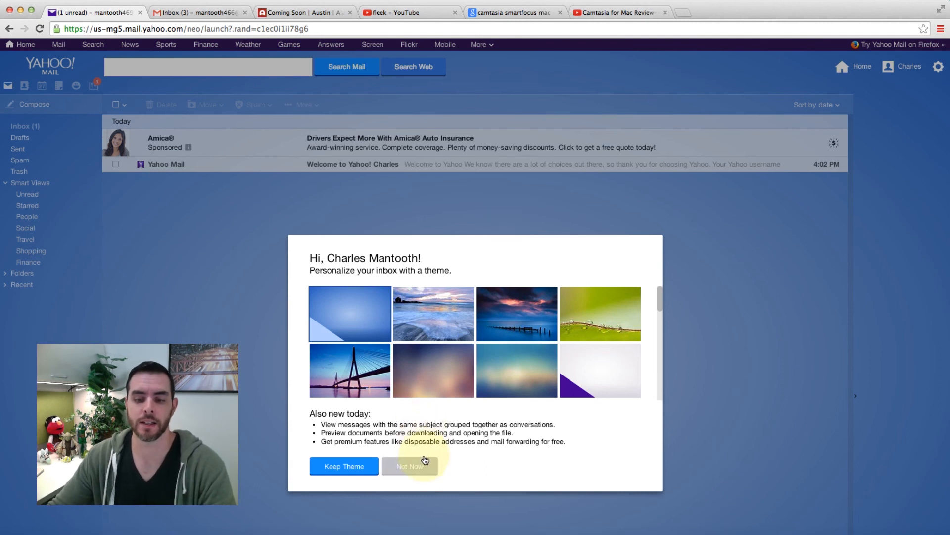
Dismiss the inbox theme personalization offer with Not Now
click(409, 465)
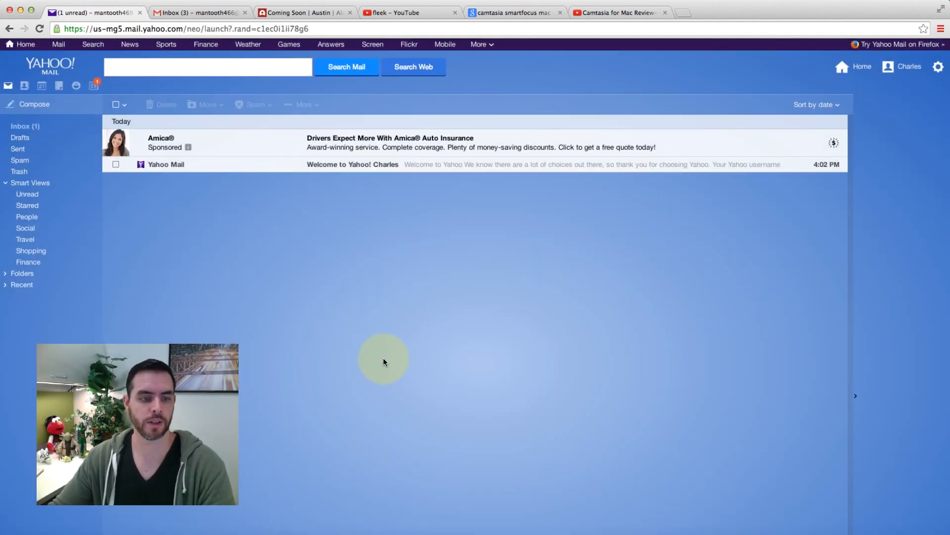